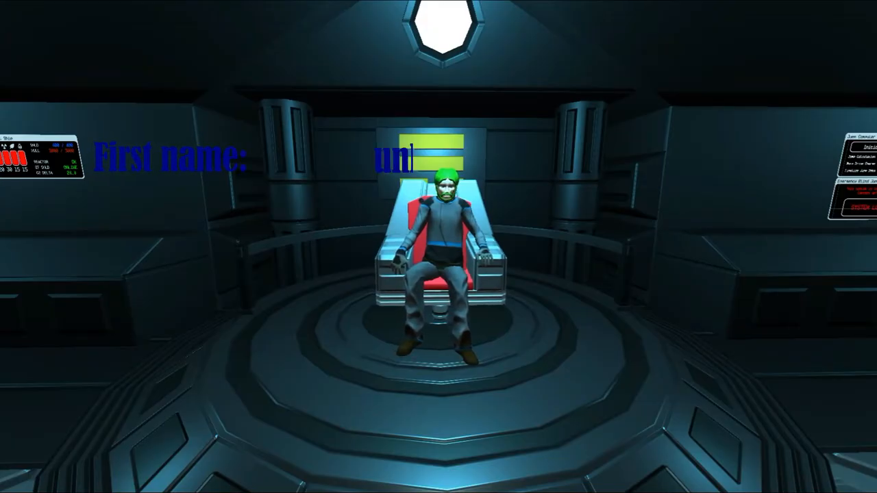
Enter 'unknown' as the character's first name.
{"action": "type", "text": "unknown"}
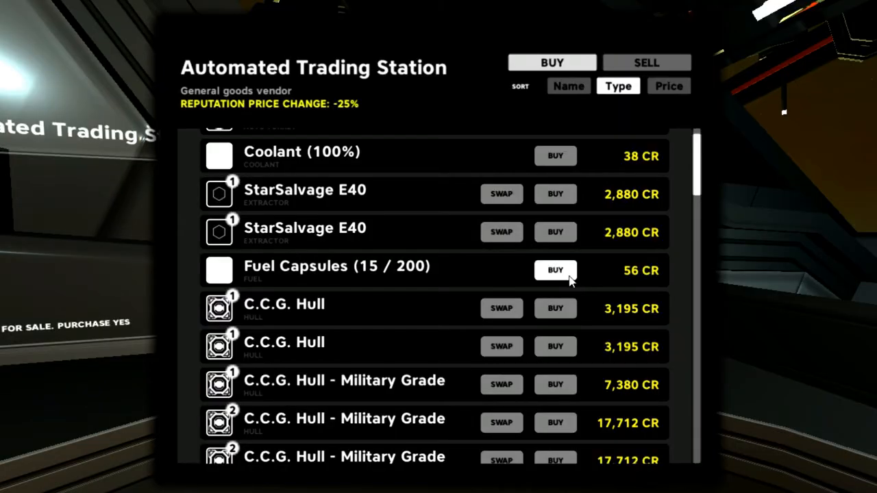
Purchase three more batches of fuel capsules, bringing stock to 44 of 200.
{"action": "left_click", "coordinate": [555, 270]}
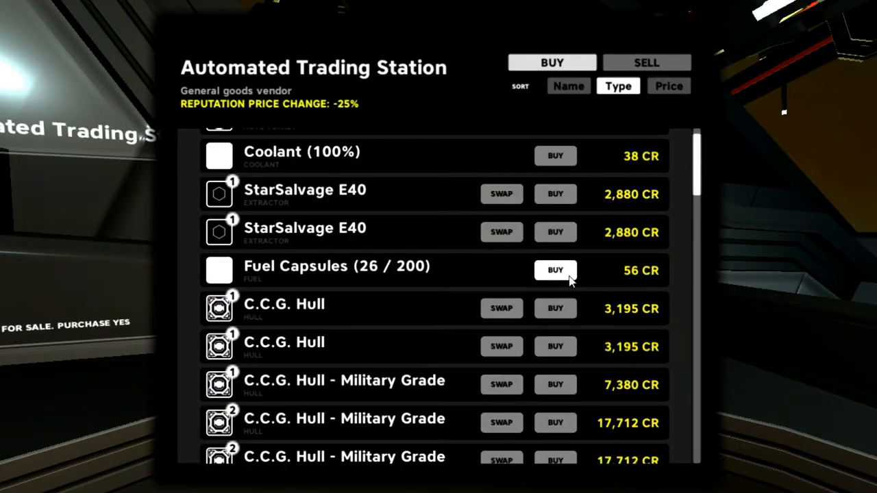
{"action": "left_click", "coordinate": [555, 270]}
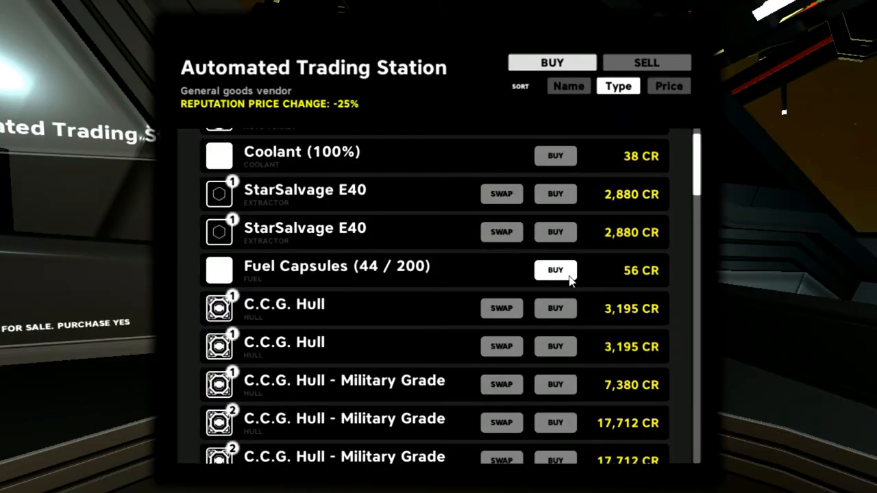
{"action": "left_click", "coordinate": [555, 269]}
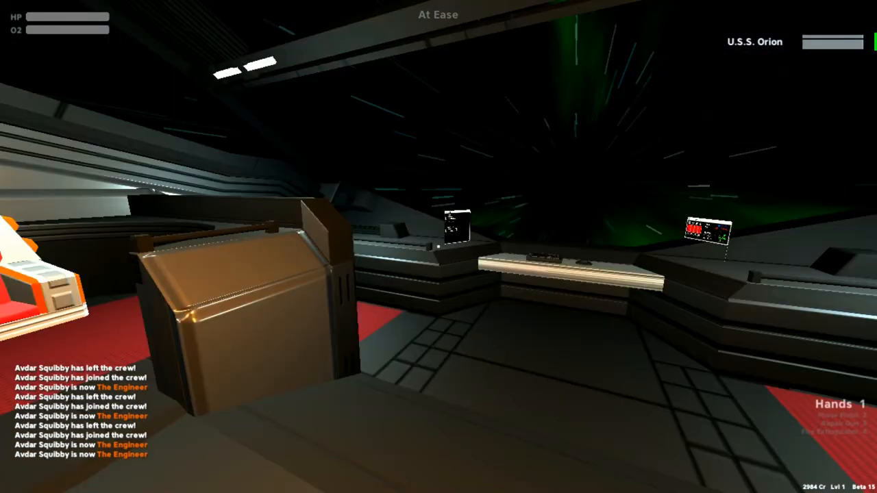
{"action": "mouse_move", "coordinate": [438, 246]}
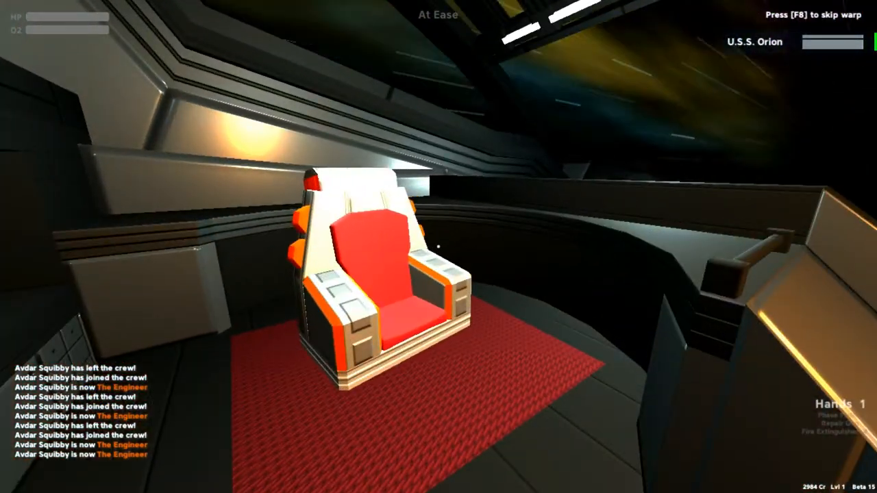
Sit in the captain's chair and bring up the crew overview showing 2984 credits.
{"action": "left_click", "coordinate": [370, 274]}
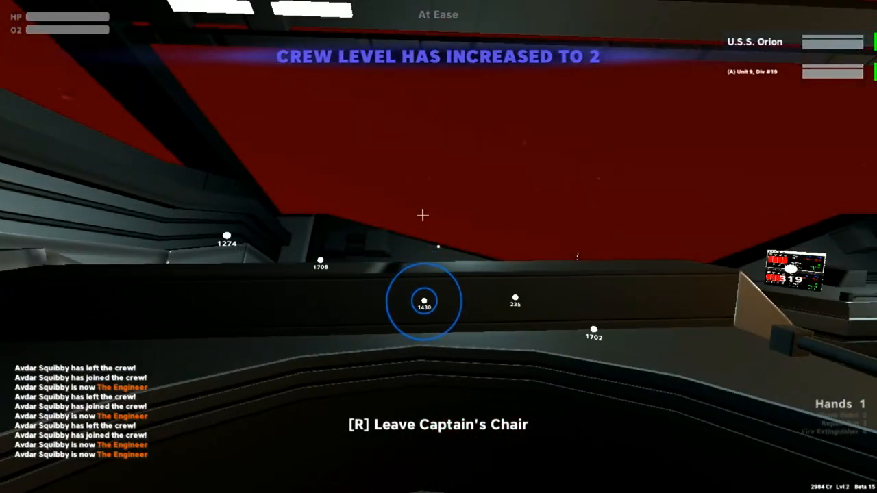
{"action": "key", "text": "r"}
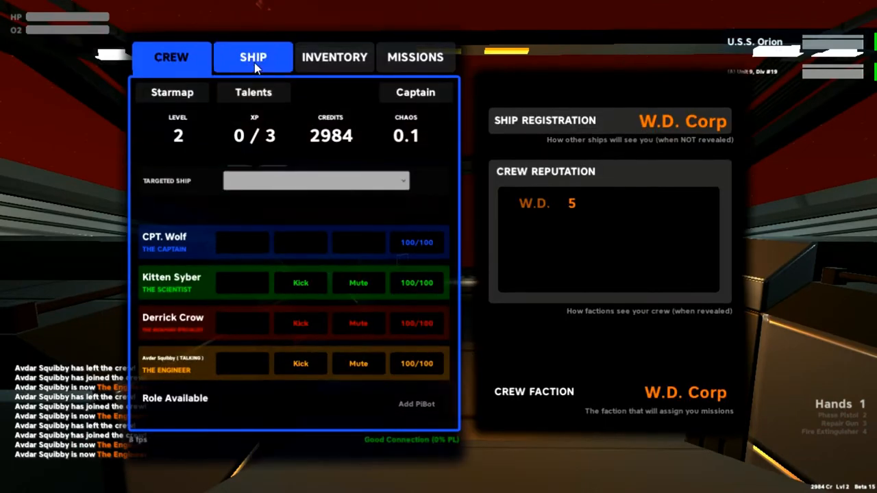
Close the crew panel and move to the helm until the 'Pilot the ship' prompt appears.
{"action": "left_click", "coordinate": [170, 56]}
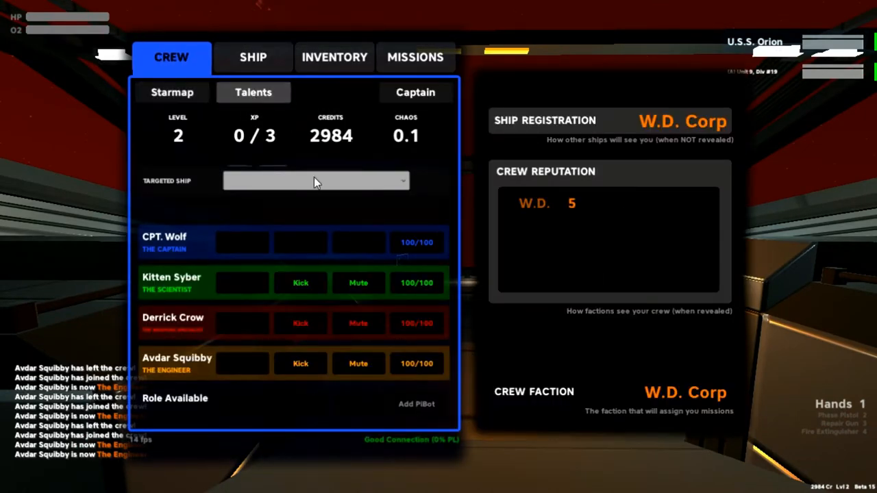
{"action": "left_click", "coordinate": [252, 92]}
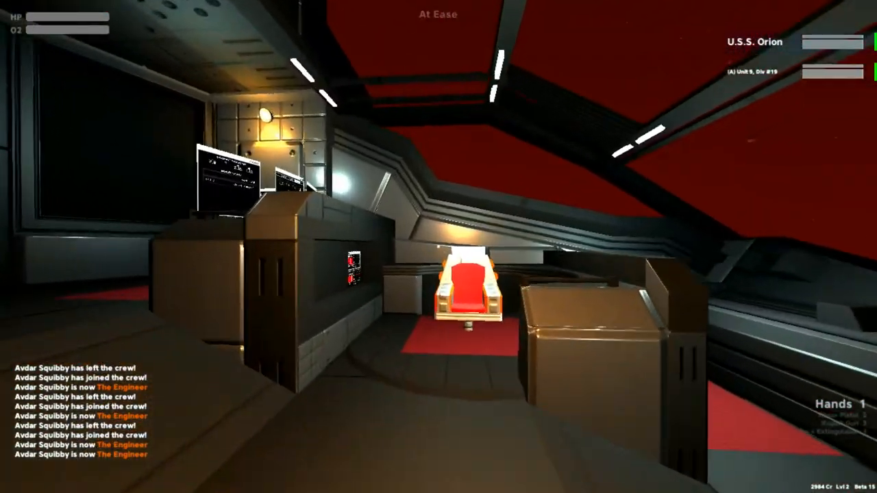
{"action": "left_click", "coordinate": [466, 298]}
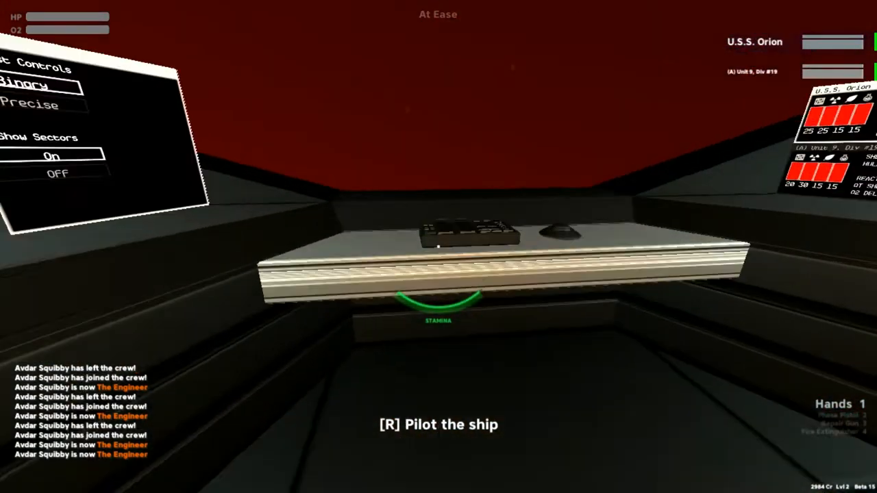
Sit in the captain's chair to read the Orion's shield and hull status, then stand up.
{"action": "key", "text": "r"}
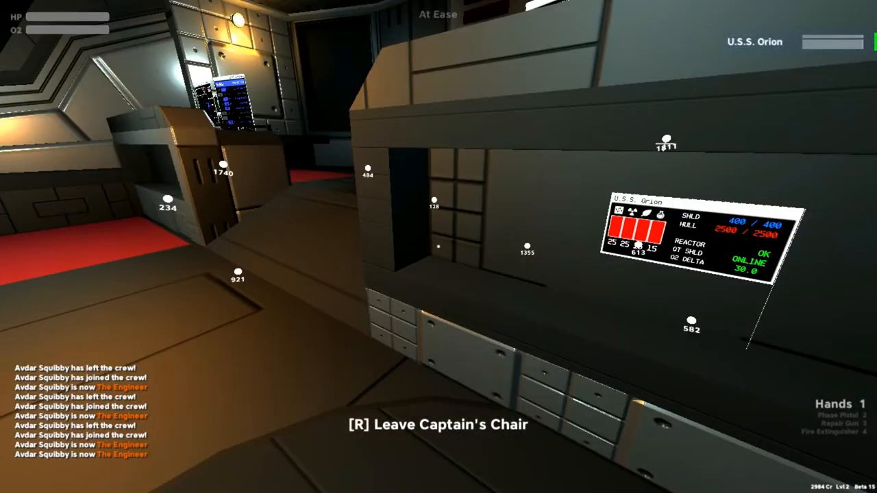
{"action": "key", "text": "r"}
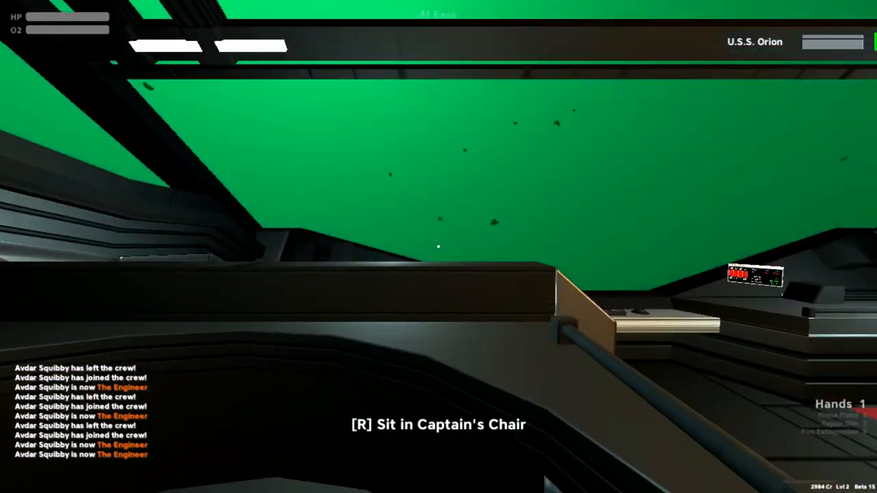
{"action": "key", "text": "r"}
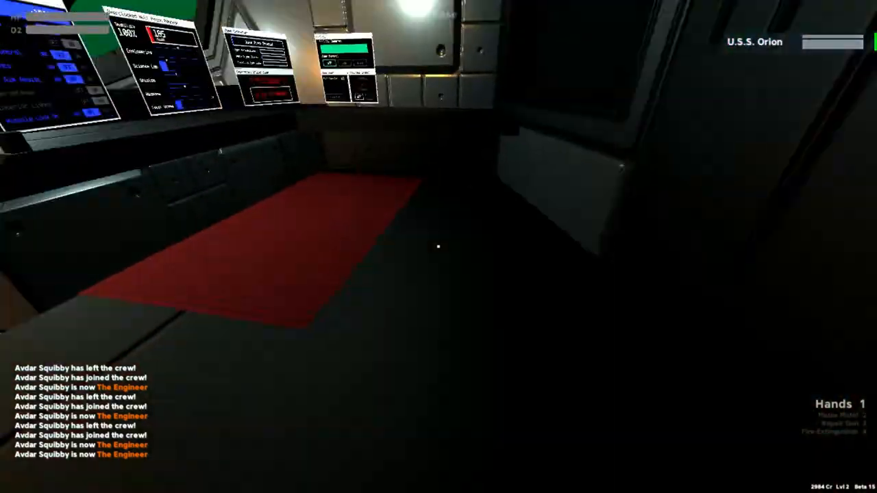
{"action": "mouse_move", "coordinate": [439, 247]}
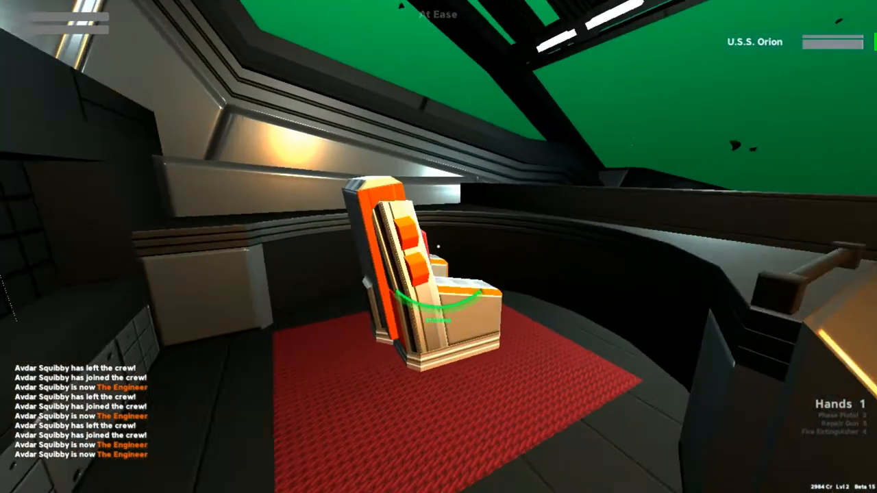
{"action": "left_click", "coordinate": [425, 301]}
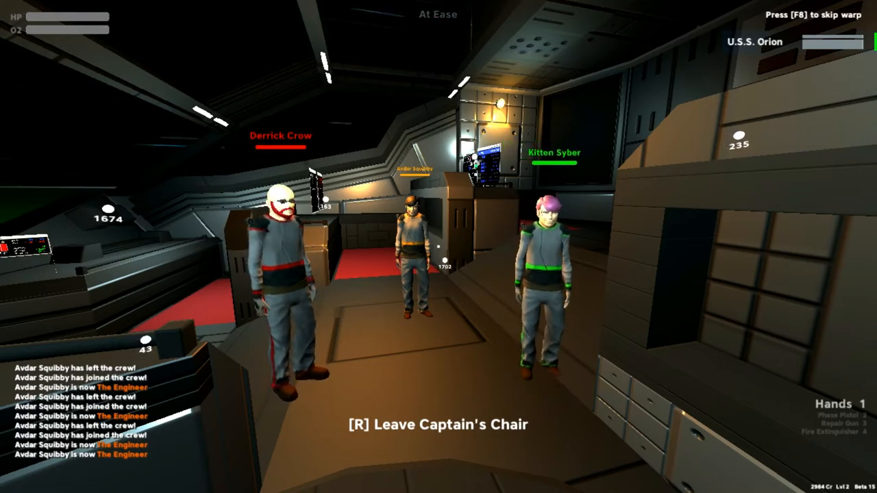
{"action": "mouse_move", "coordinate": [438, 247]}
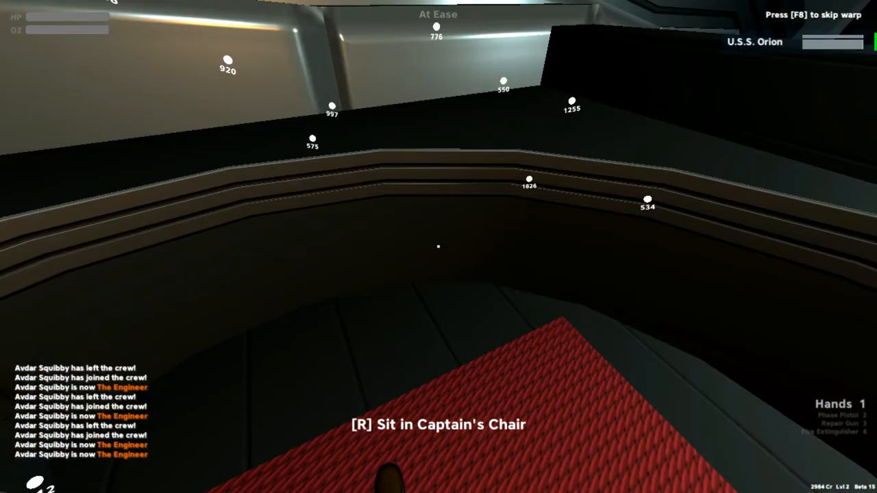
Interact along the bridge and arrive at the pilot station as the warp ends.
{"action": "key", "text": "r"}
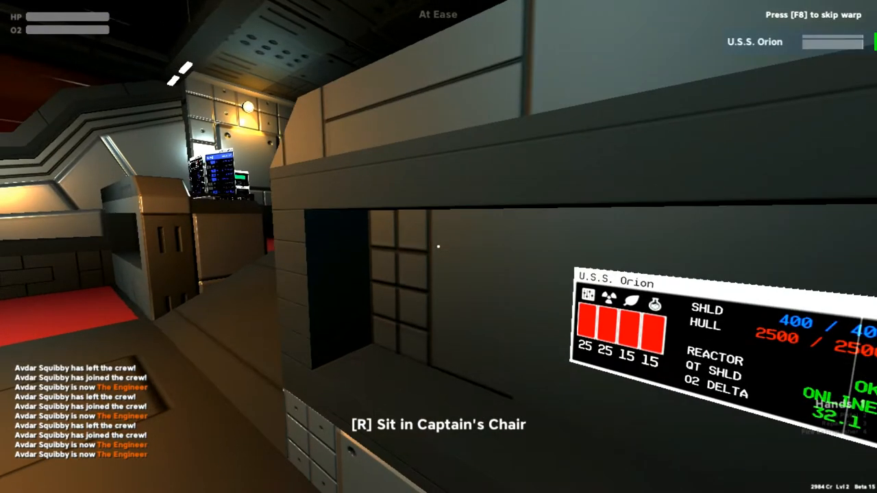
{"action": "key", "text": "r"}
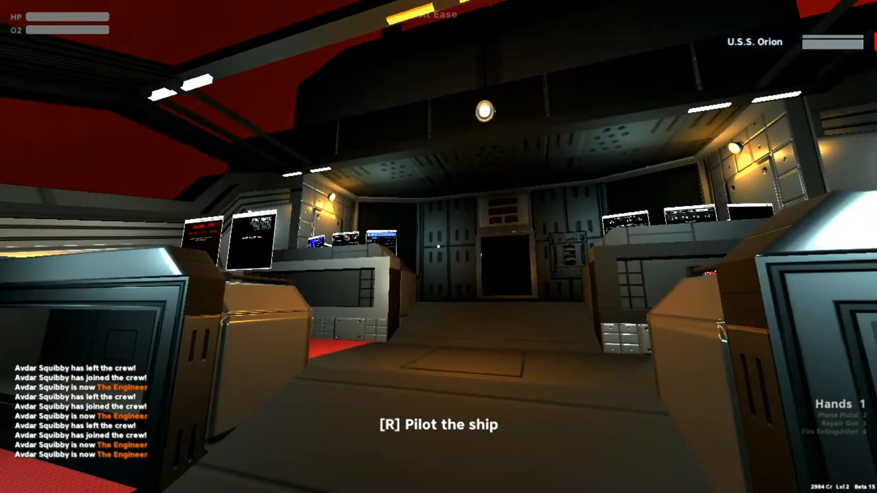
Sit at the ship's controls and survey the asteroid field in the green nebula.
{"action": "key", "text": "r"}
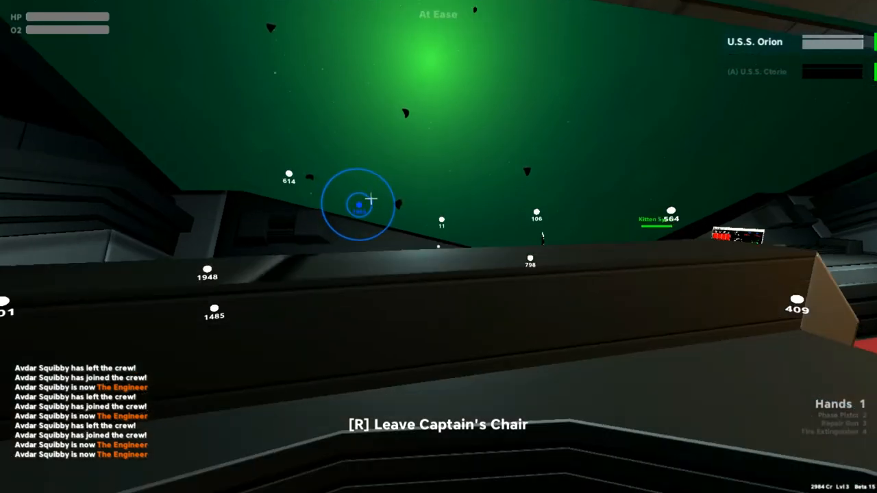
Stand up from the captain's chair and walk into the corridor during warp.
{"action": "key", "text": "r"}
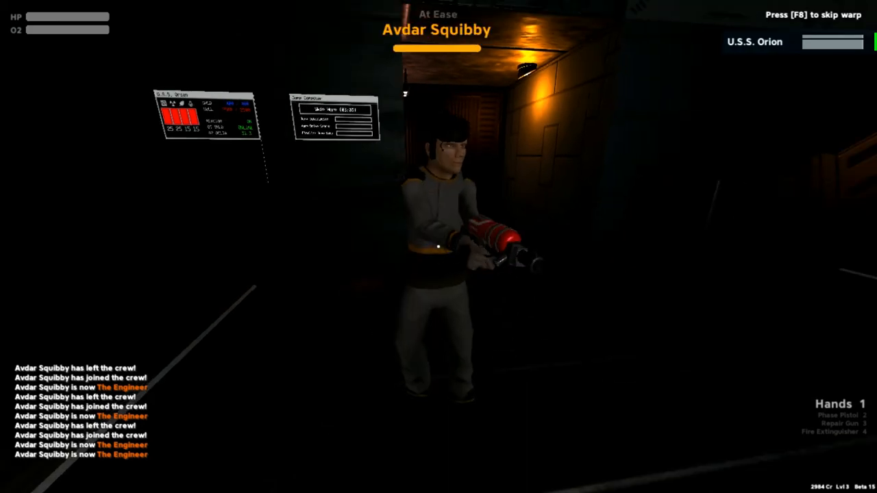
Equip the repair gun, put it away again, and return to the captain's chair.
{"action": "key", "text": "2"}
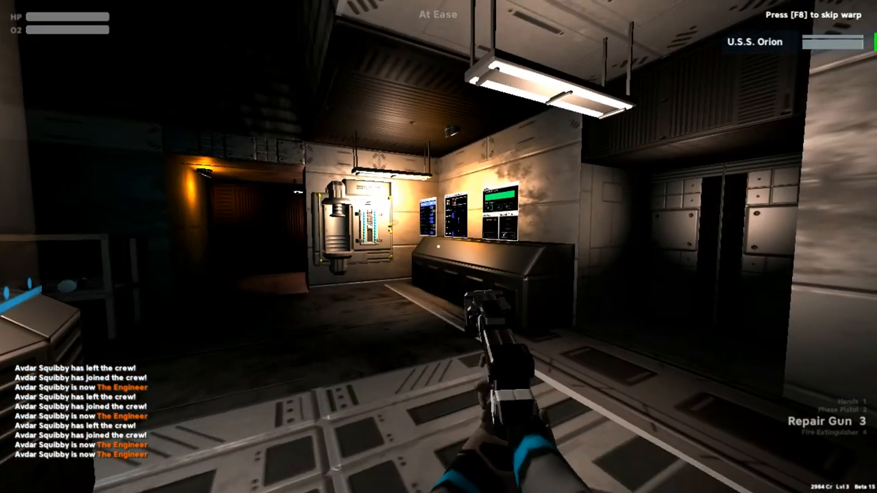
{"action": "key", "text": "1"}
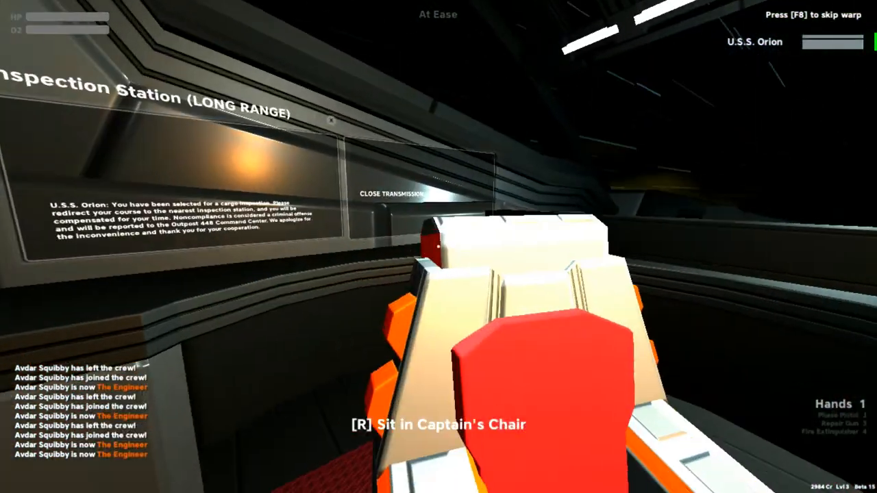
At the warp drive console, unlock the Emergency Blind Jump while the drive charges.
{"action": "key", "text": "r"}
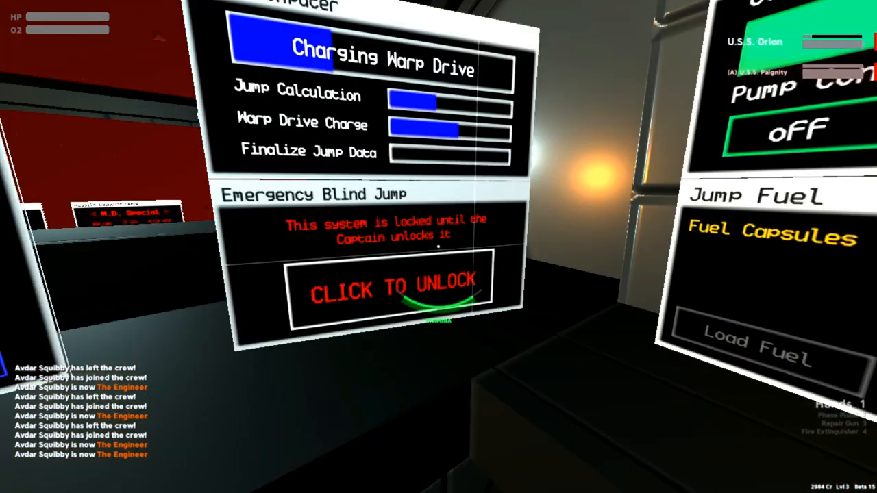
{"action": "left_click", "coordinate": [391, 289]}
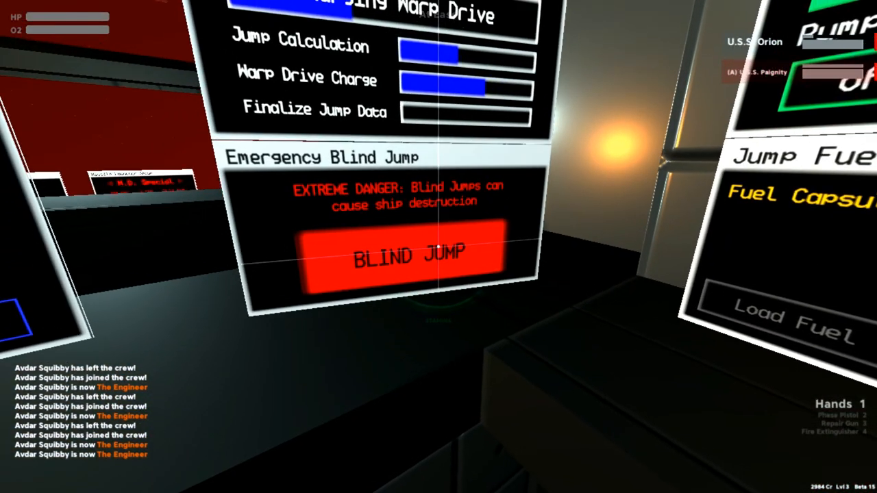